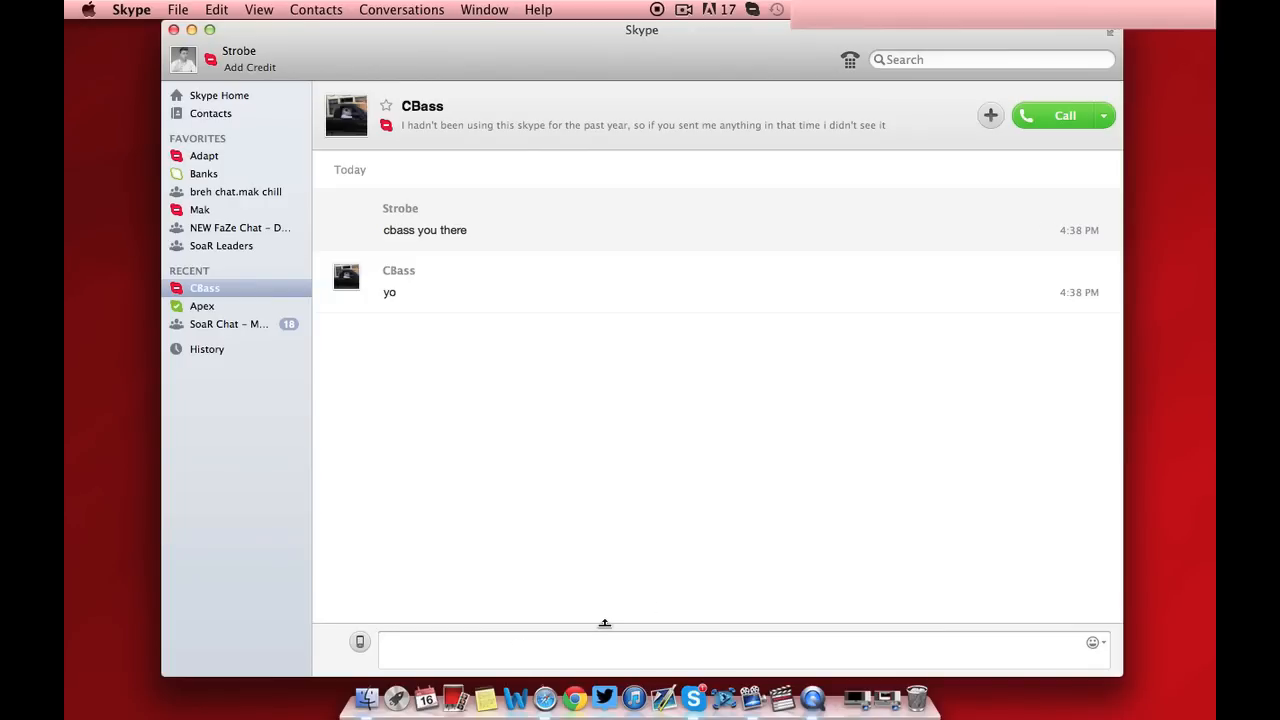
Message CBass 'can u talk' and get his reply agreeing.
text(can u talk)
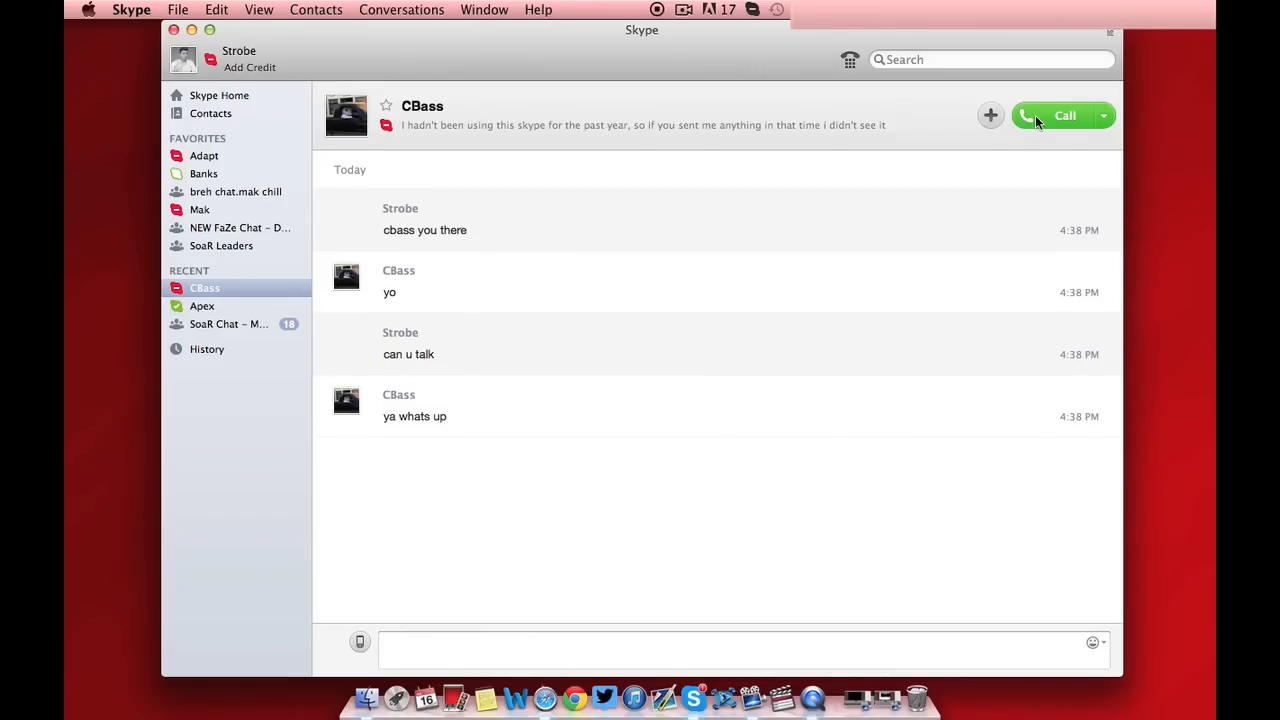
Hold a 1 minute 43 second voice call with CBass, typing 'wt' in the chat afterwards.
click(1060, 114)
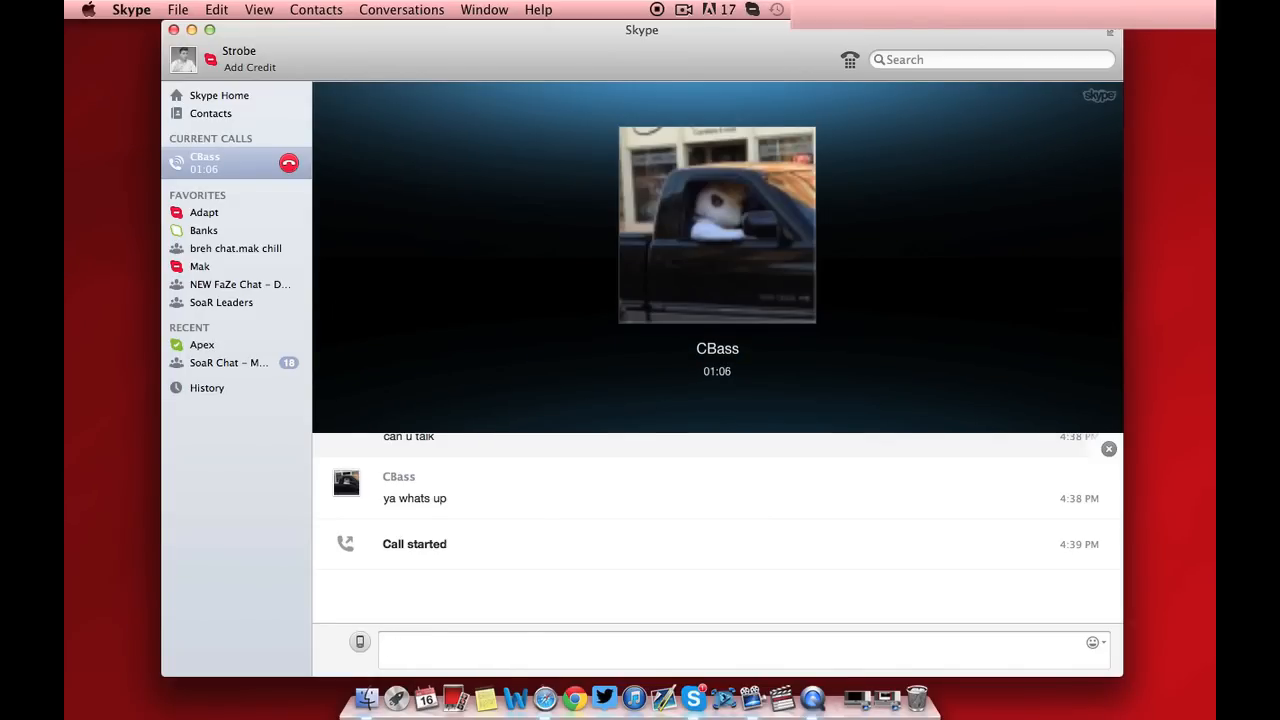
click(740, 642)
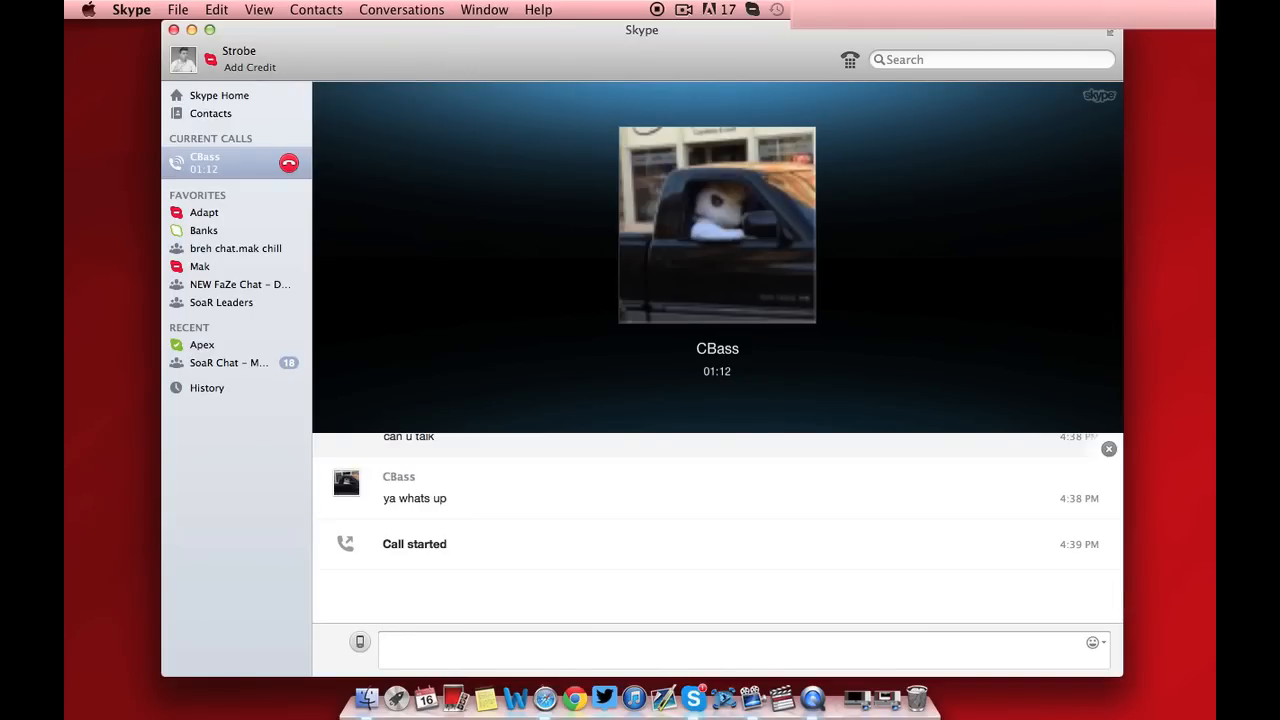
text(wt)
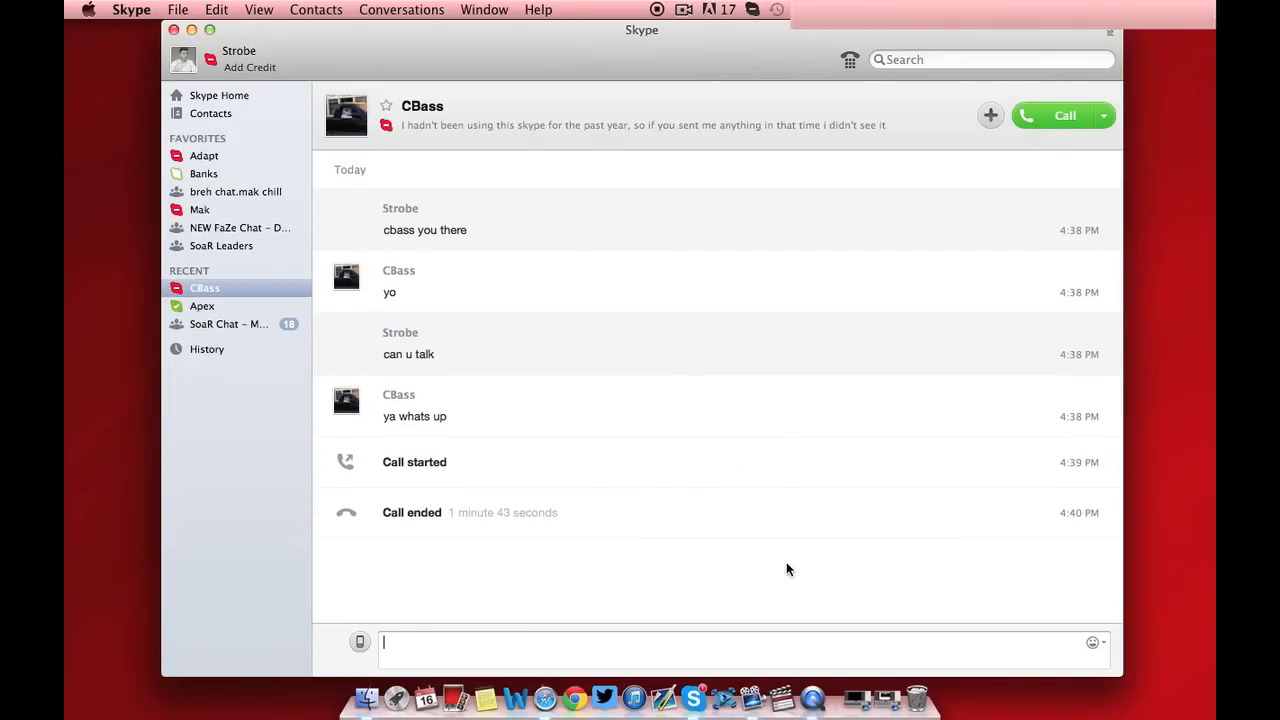
Call CBass again for 21 seconds, hang up and dismiss the call-quality survey.
click(1064, 114)
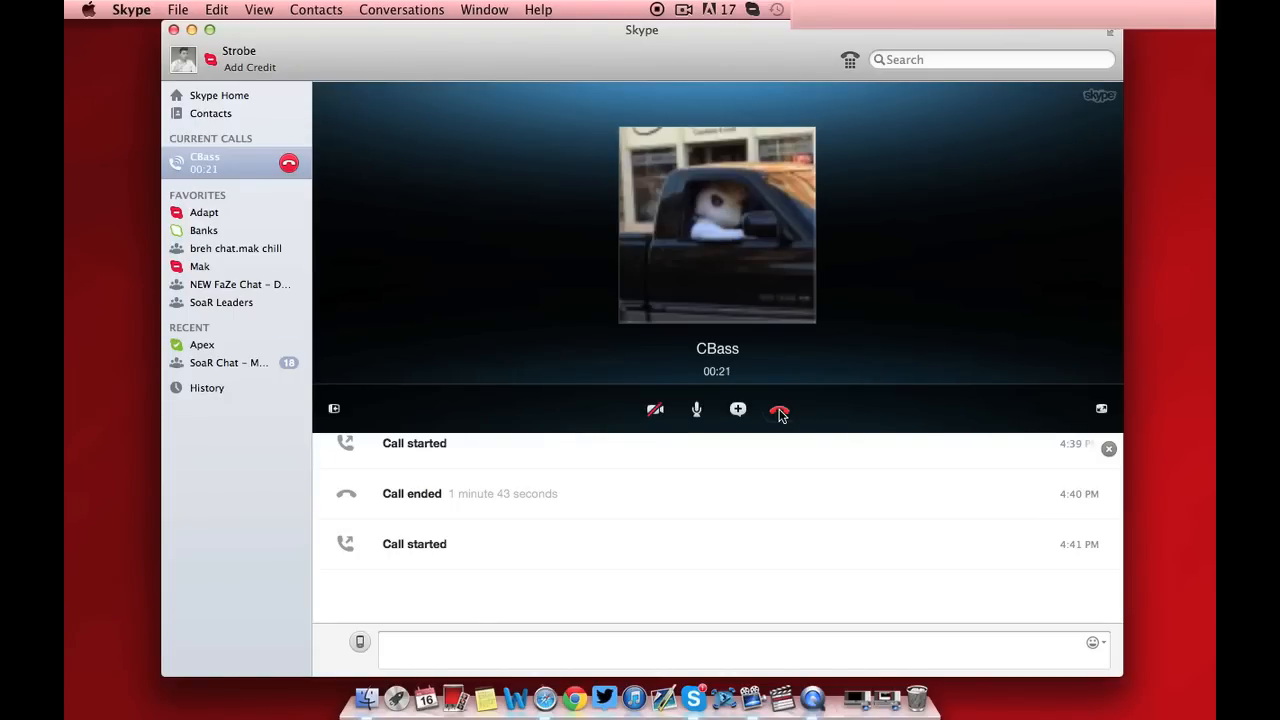
click(780, 408)
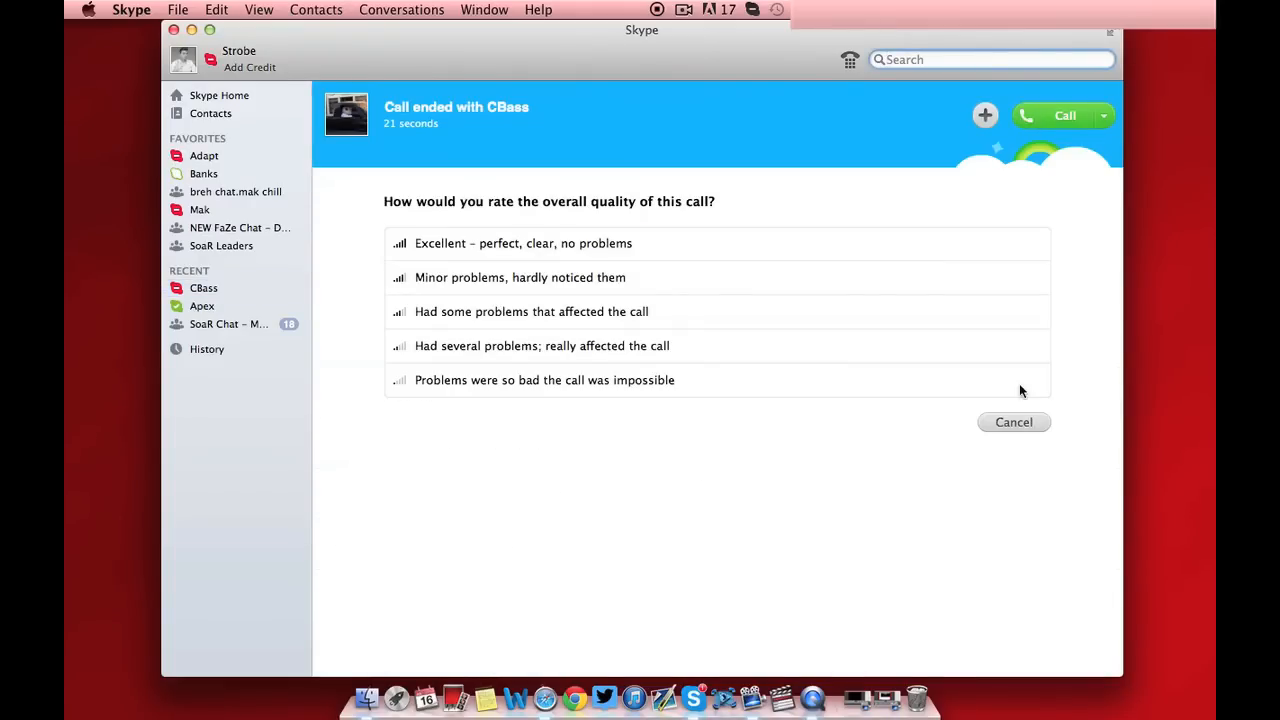
click(684, 8)
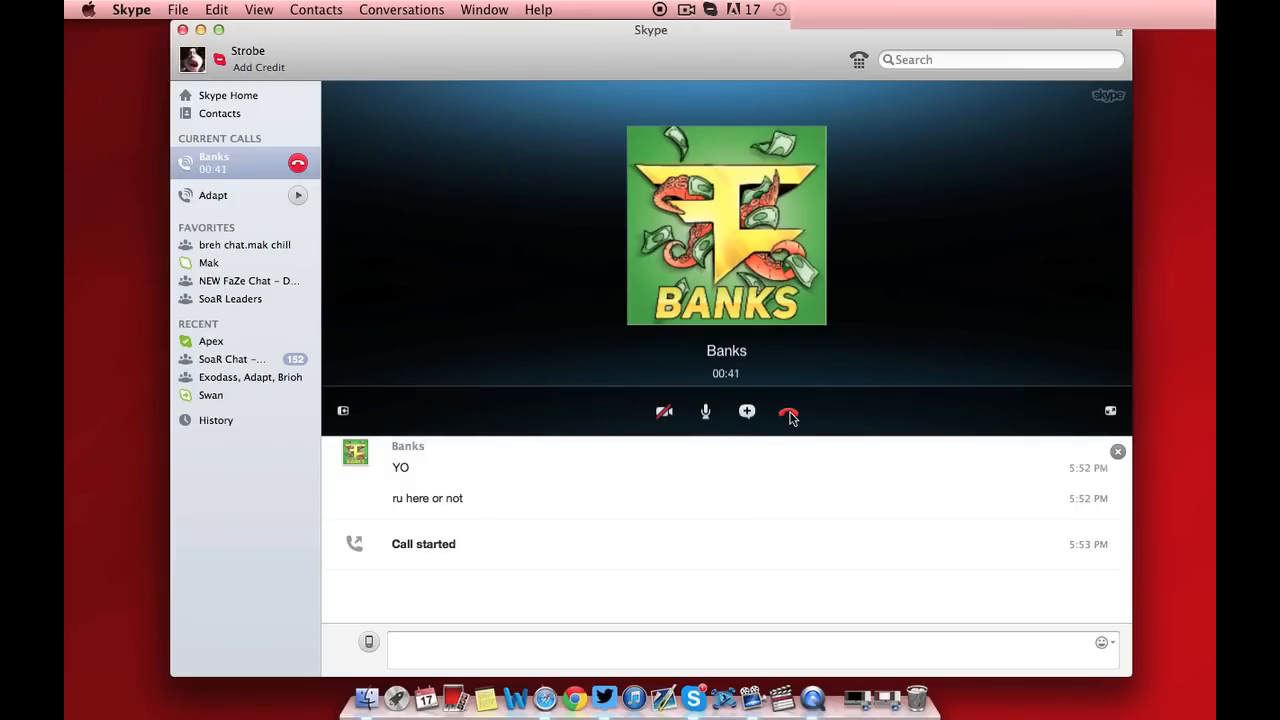
mouse_move(788, 412)
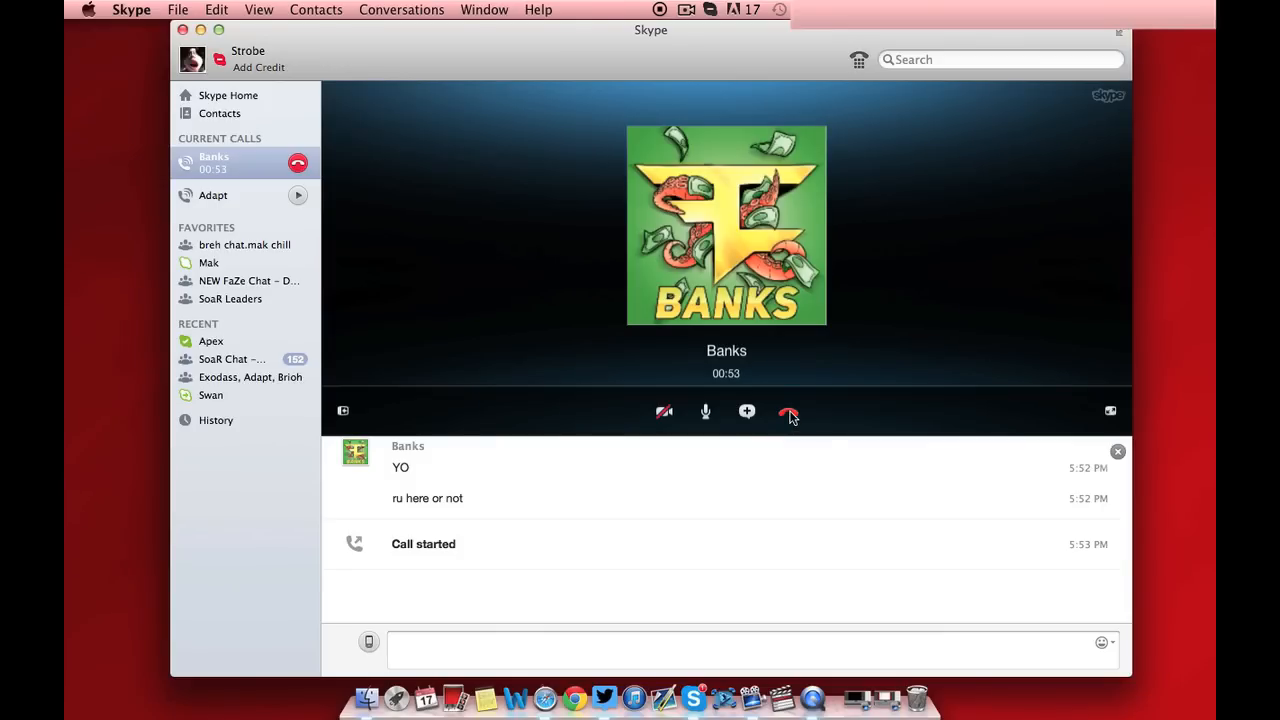
mouse_move(788, 412)
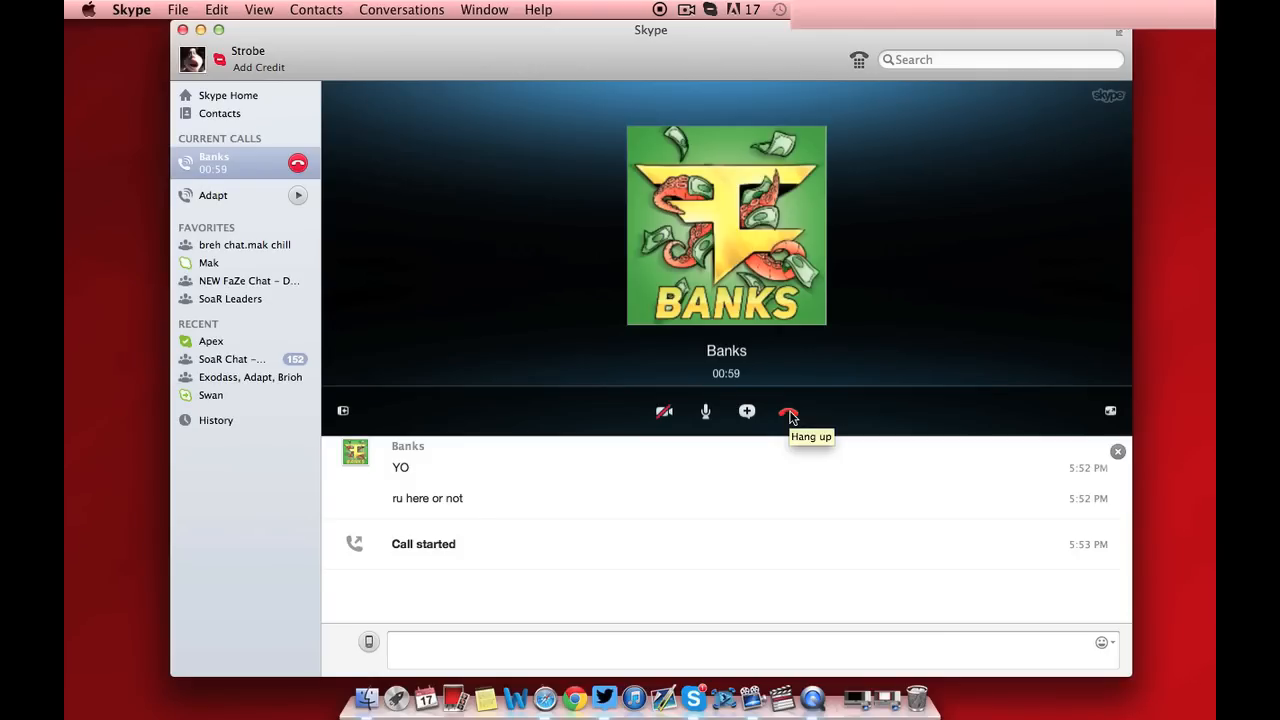
End the 59-second call with Banks and ring Banks again.
click(788, 412)
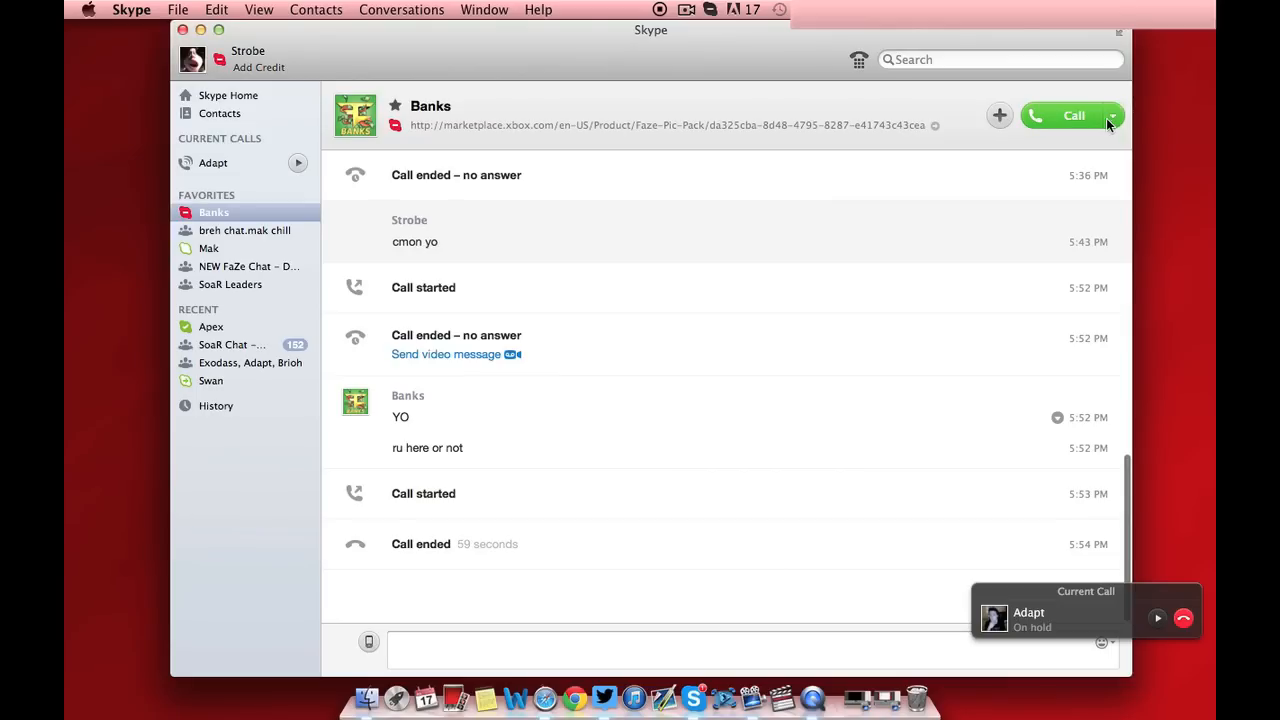
click(1072, 114)
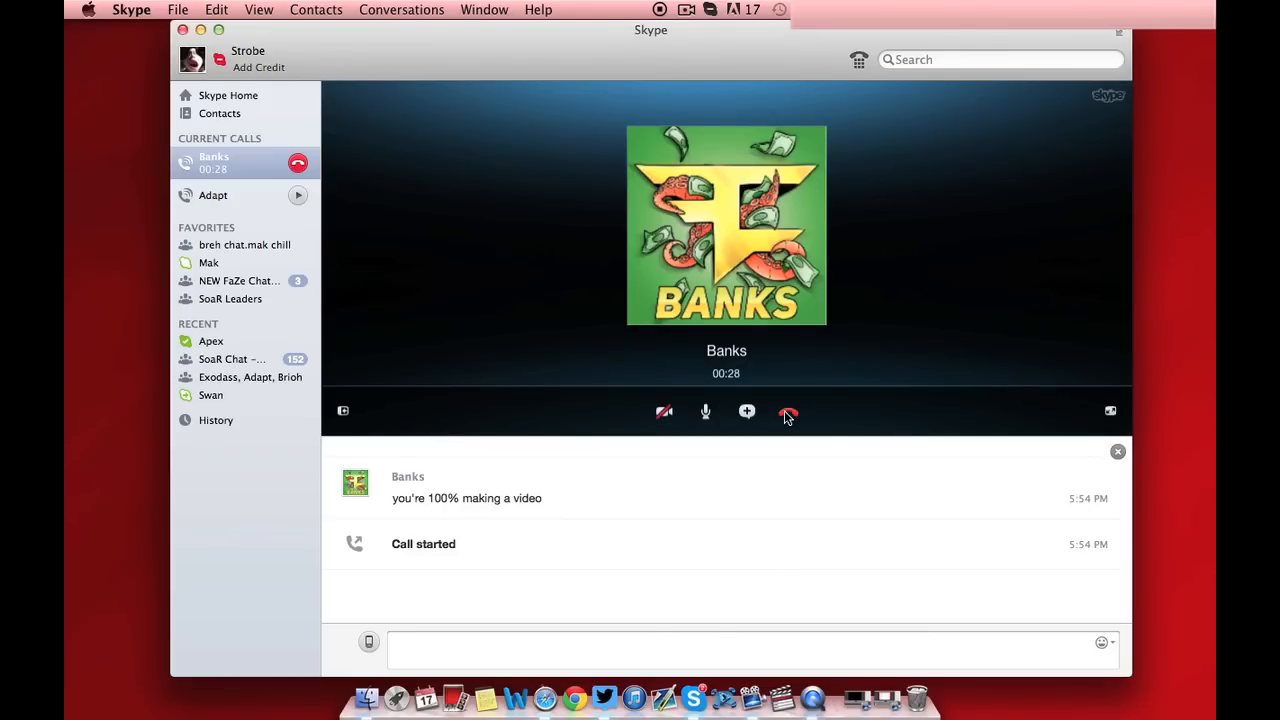
mouse_move(788, 412)
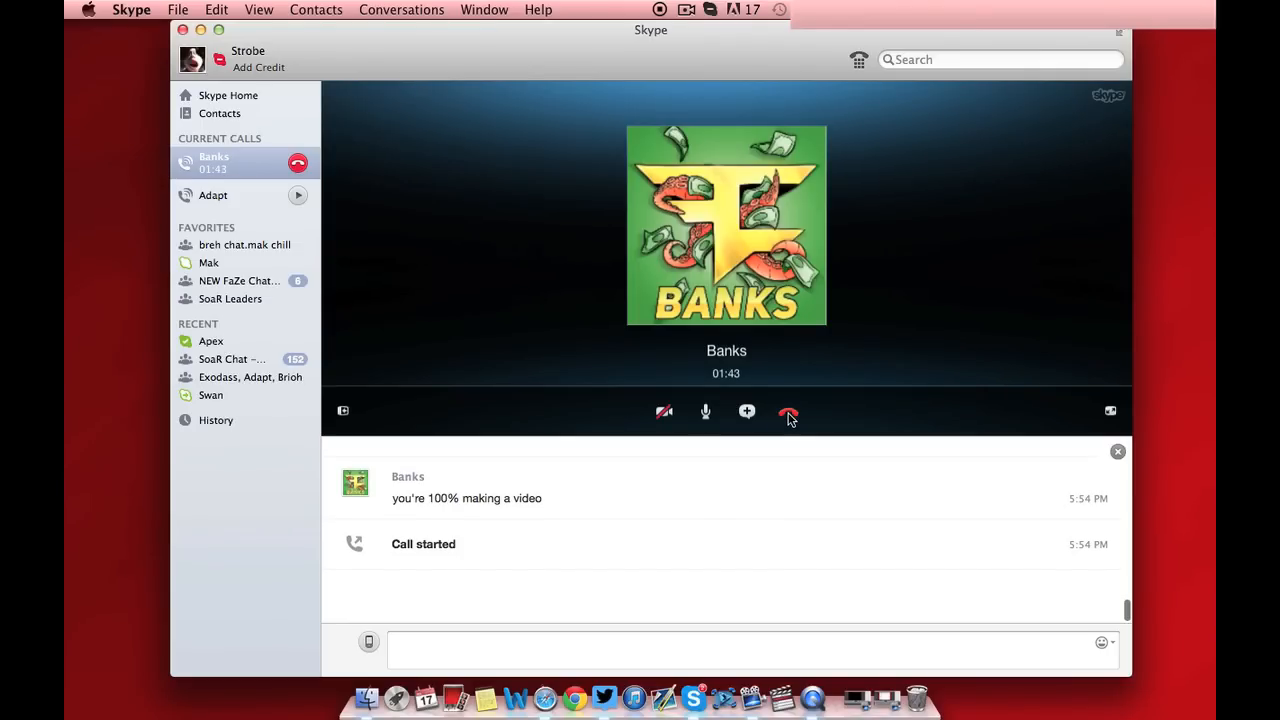
Hang up the second Banks call at 1 minute 43 seconds.
click(788, 412)
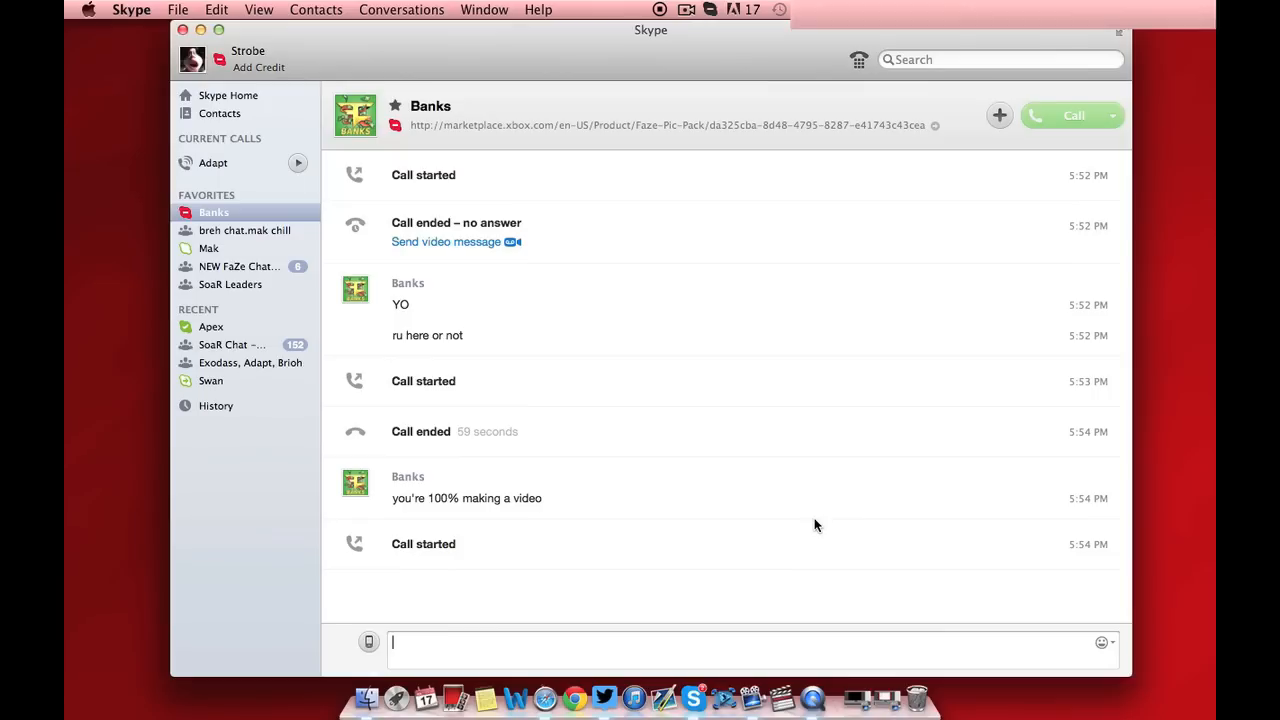
End the Adapt call and switch to the Apex conversation under Recent.
scroll(down, 3)
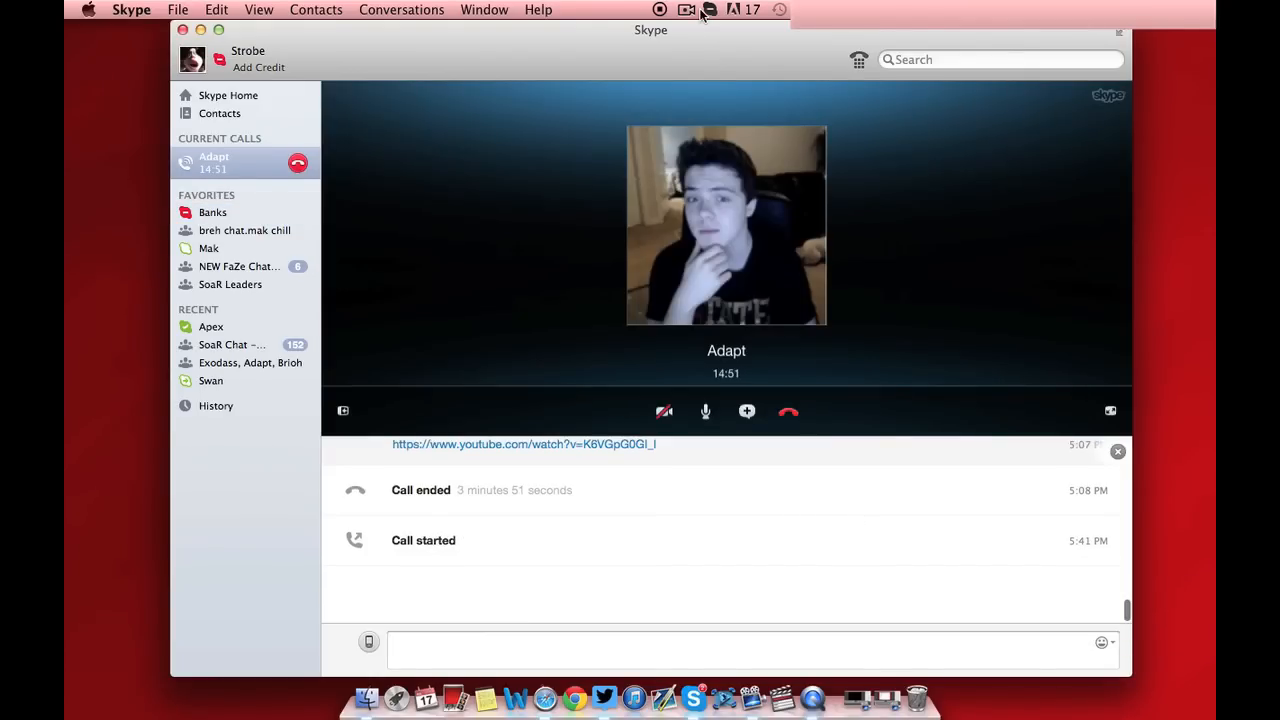
click(212, 328)
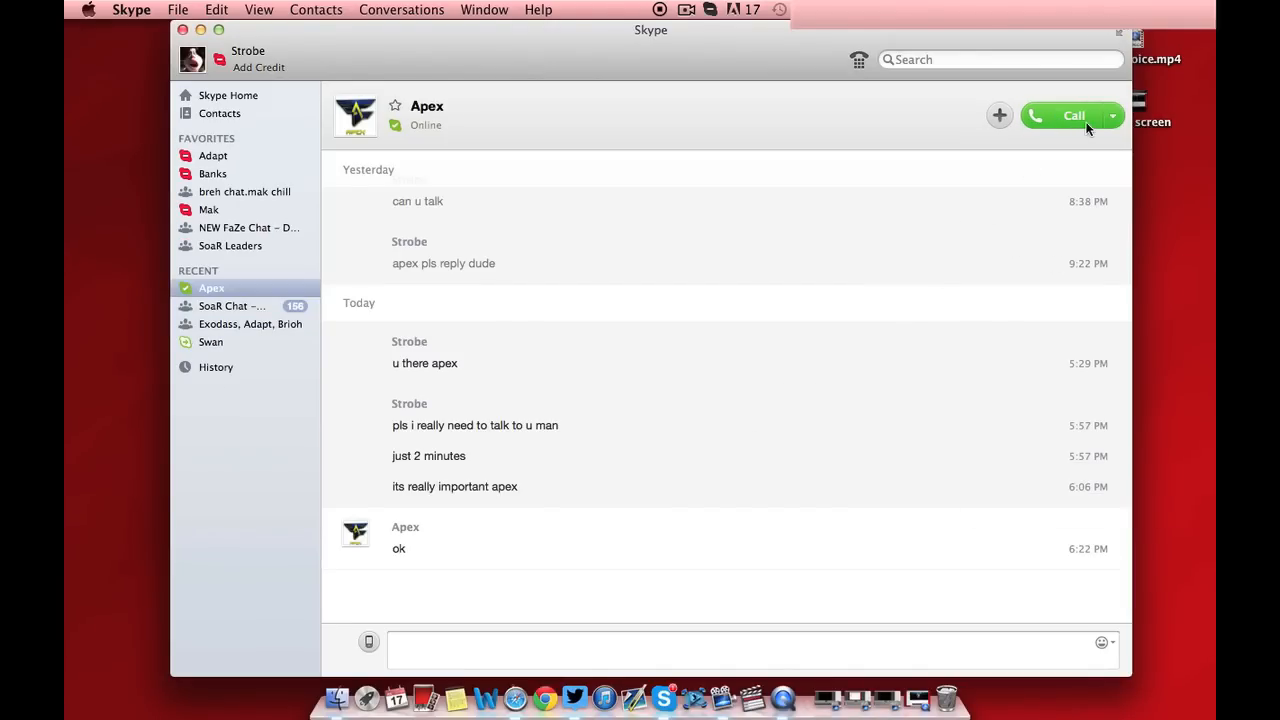
Start a voice call with Apex from the conversation header.
click(1064, 114)
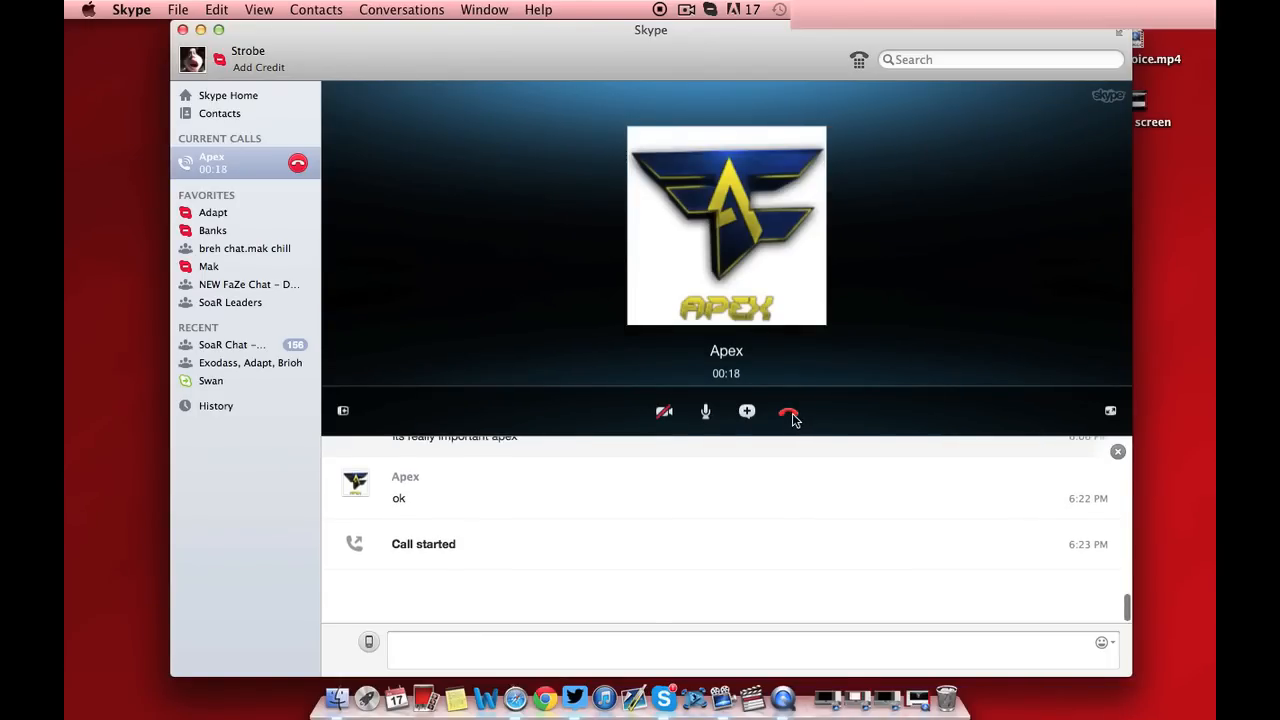
mouse_move(788, 412)
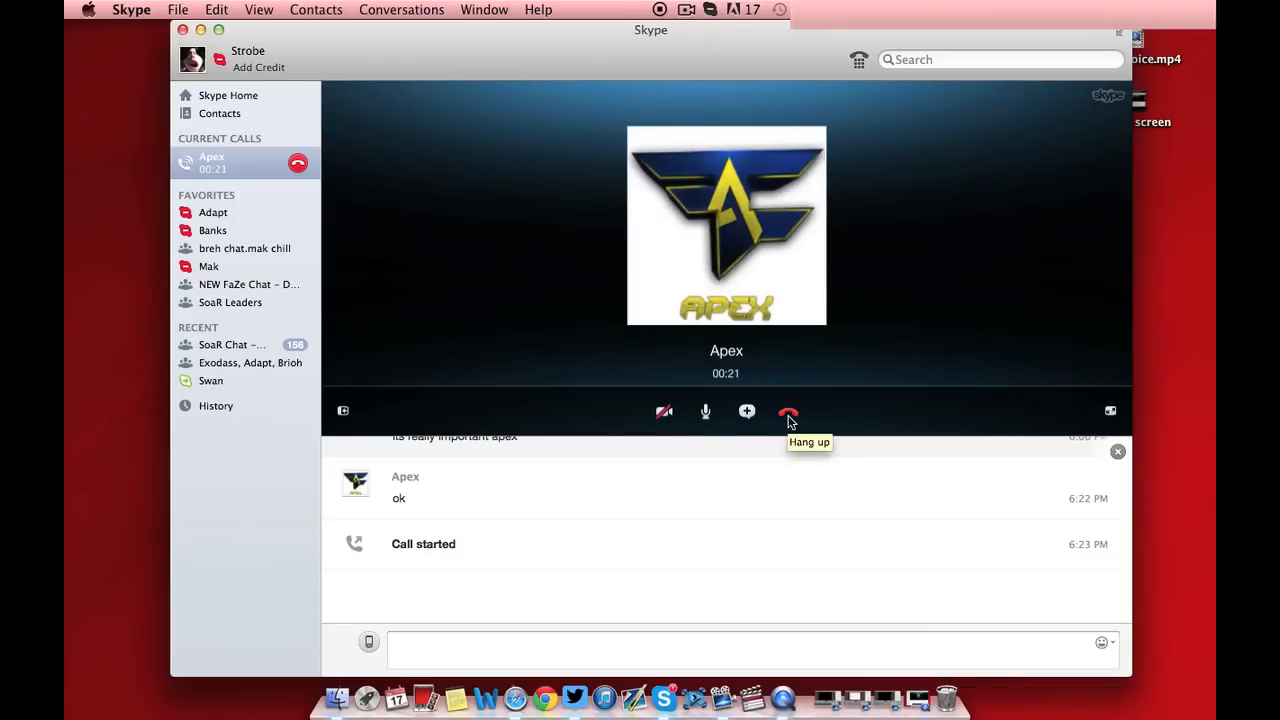
Hang up the 20-second Apex call and ring Apex again.
click(788, 412)
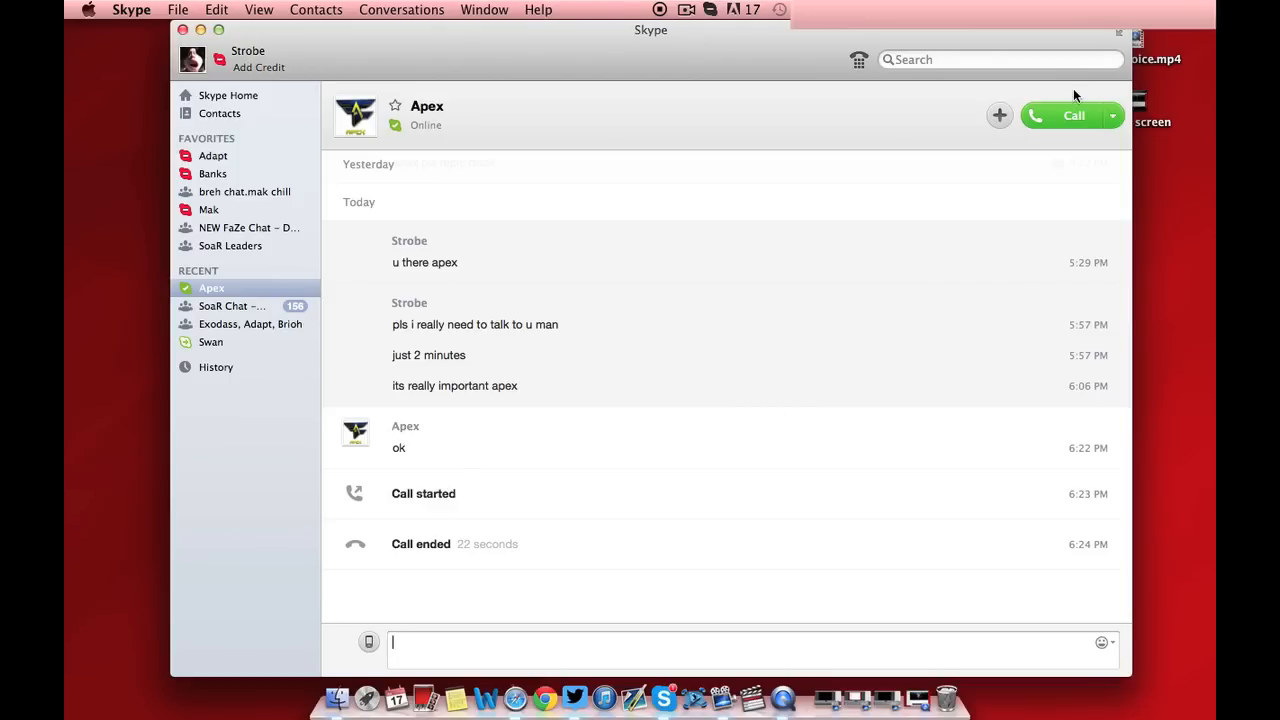
click(1072, 114)
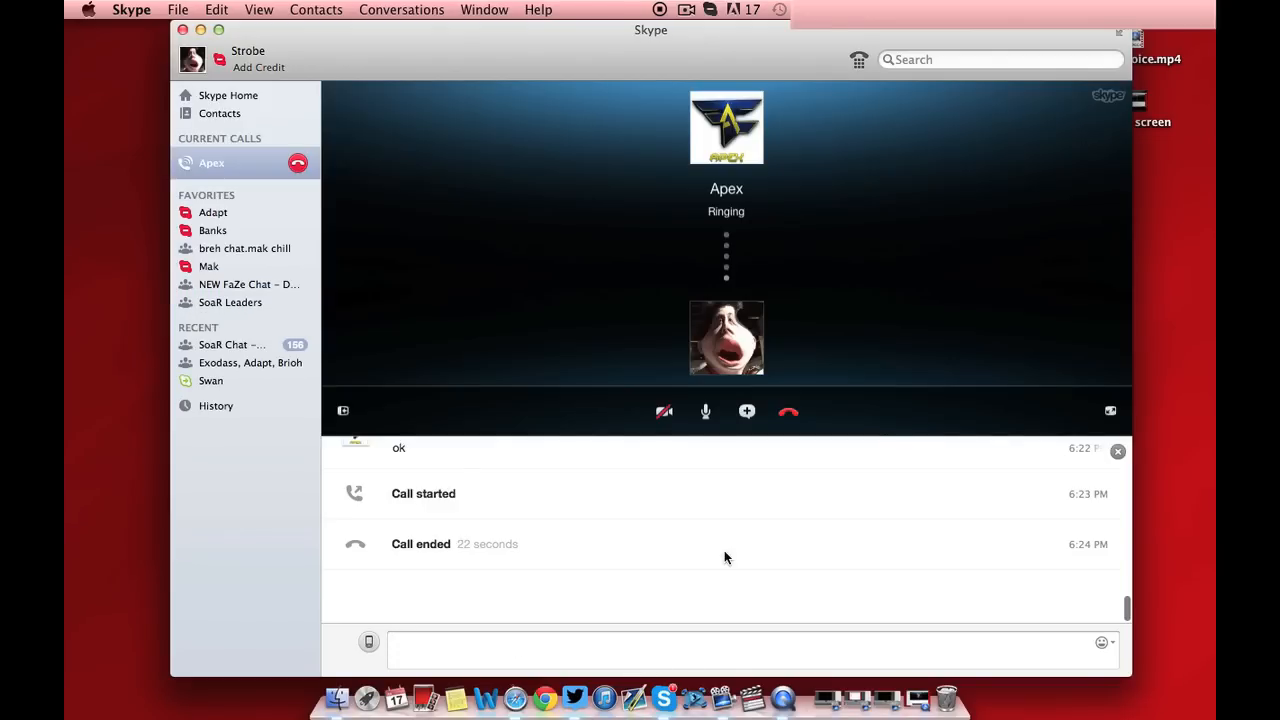